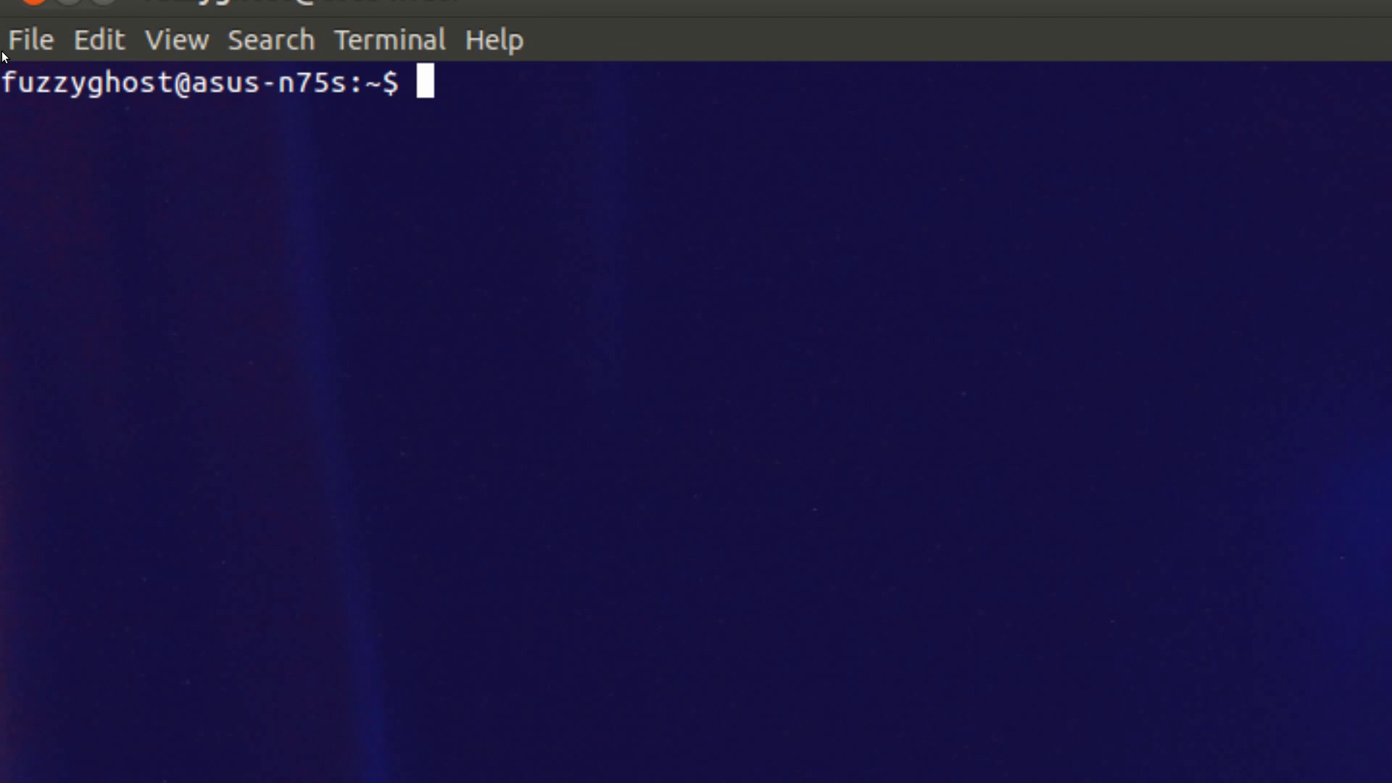
- Run sudo fdisk -l and scroll through the partition listing for sda and sdb
{"action": "type", "text": "sudo fdisk -"}
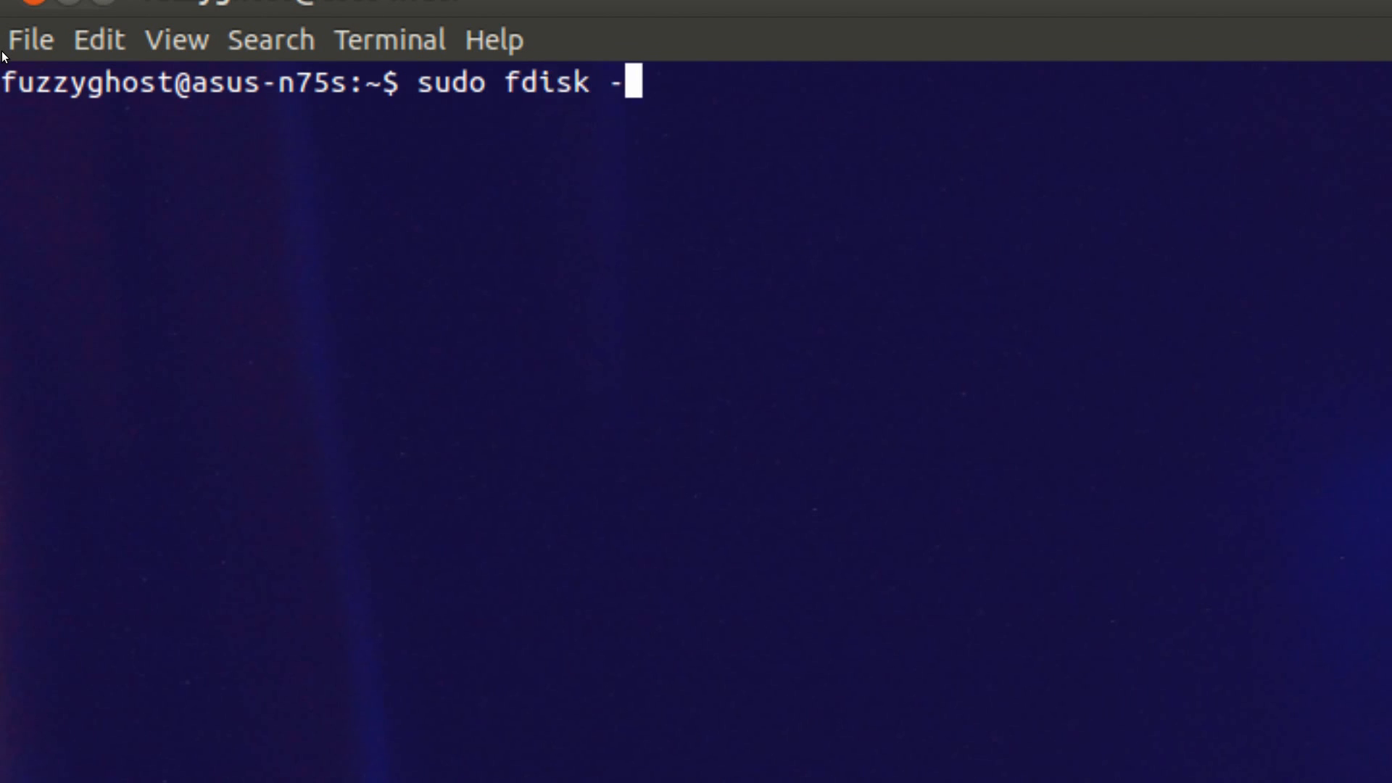
{"action": "type", "text": "l"}
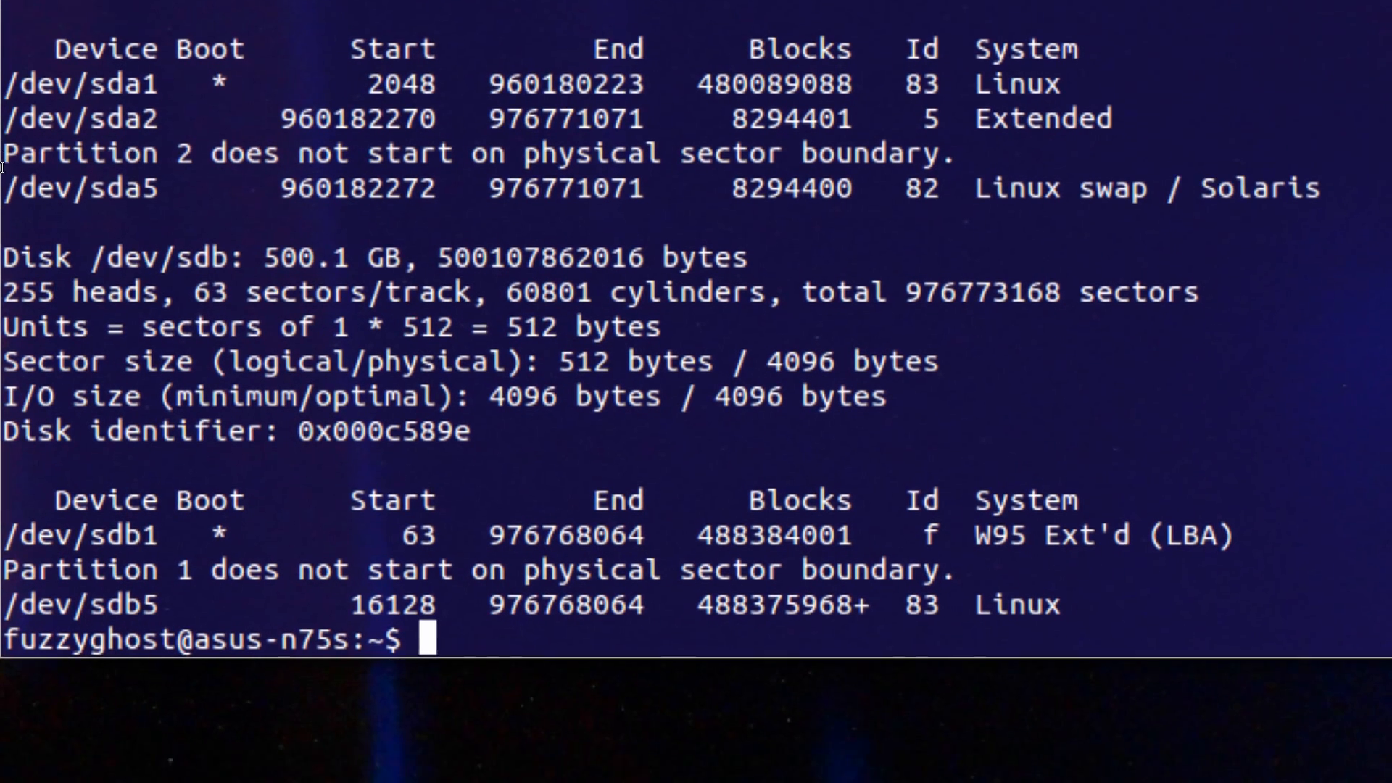
{"action": "scroll", "scroll_direction": "down", "scroll_amount": 3}
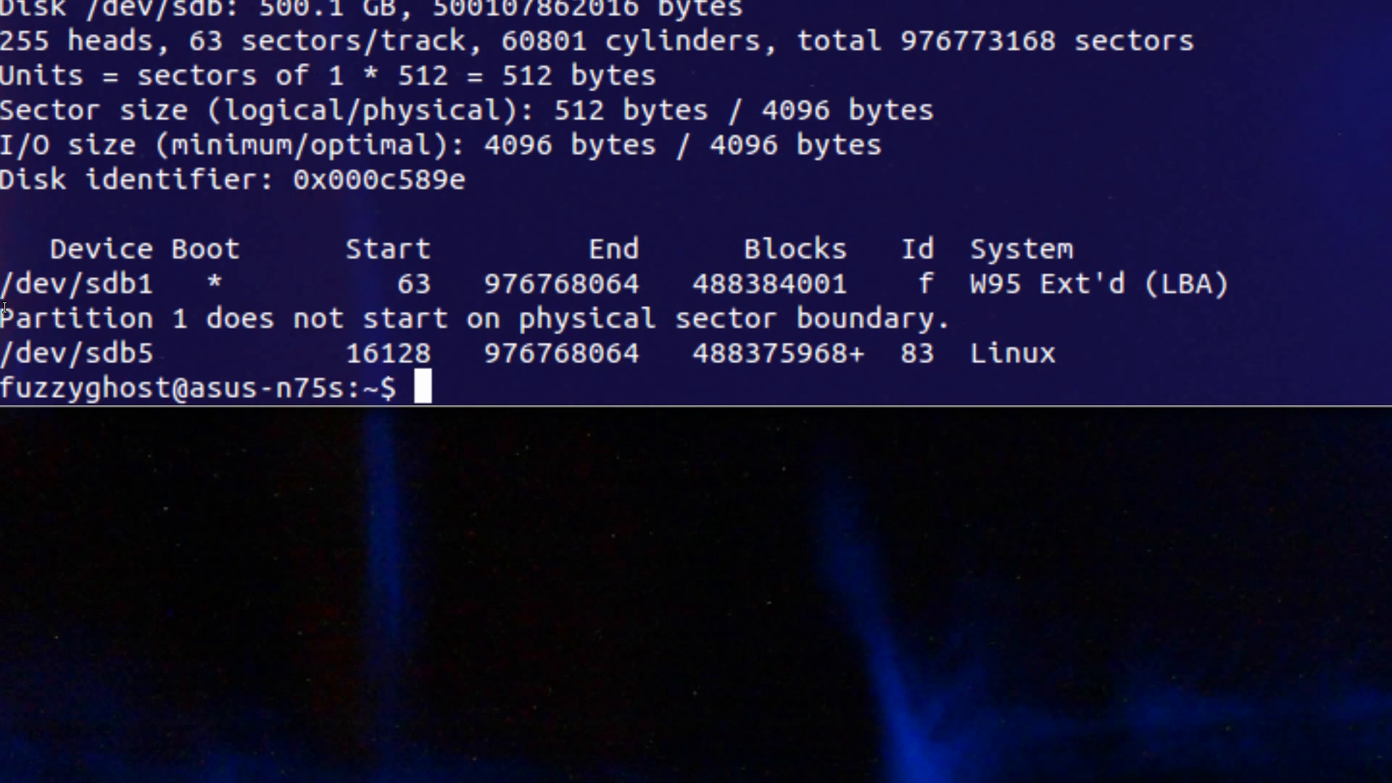
- Run ls /opt to confirm the storage folder exists alongside google
{"action": "type", "text": "ls"}
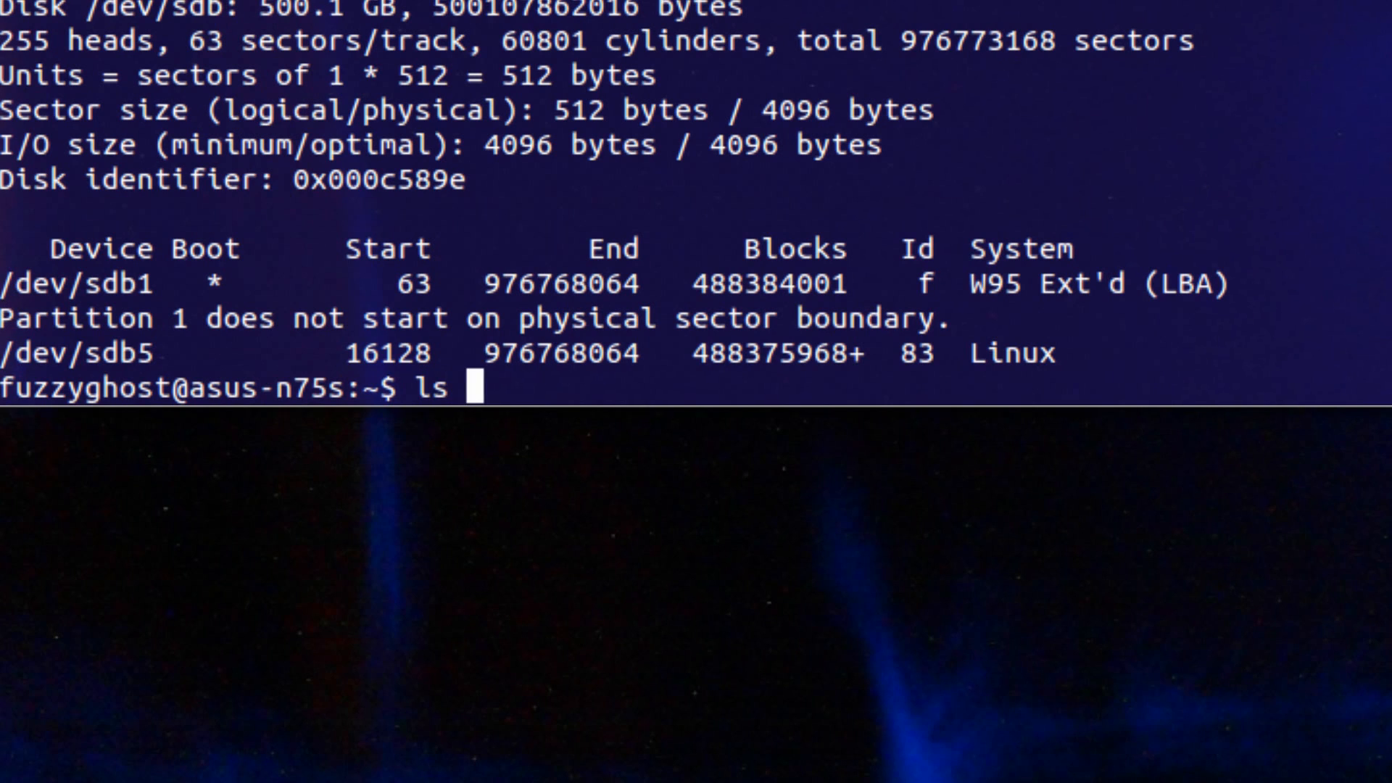
{"action": "type", "text": "/opt"}
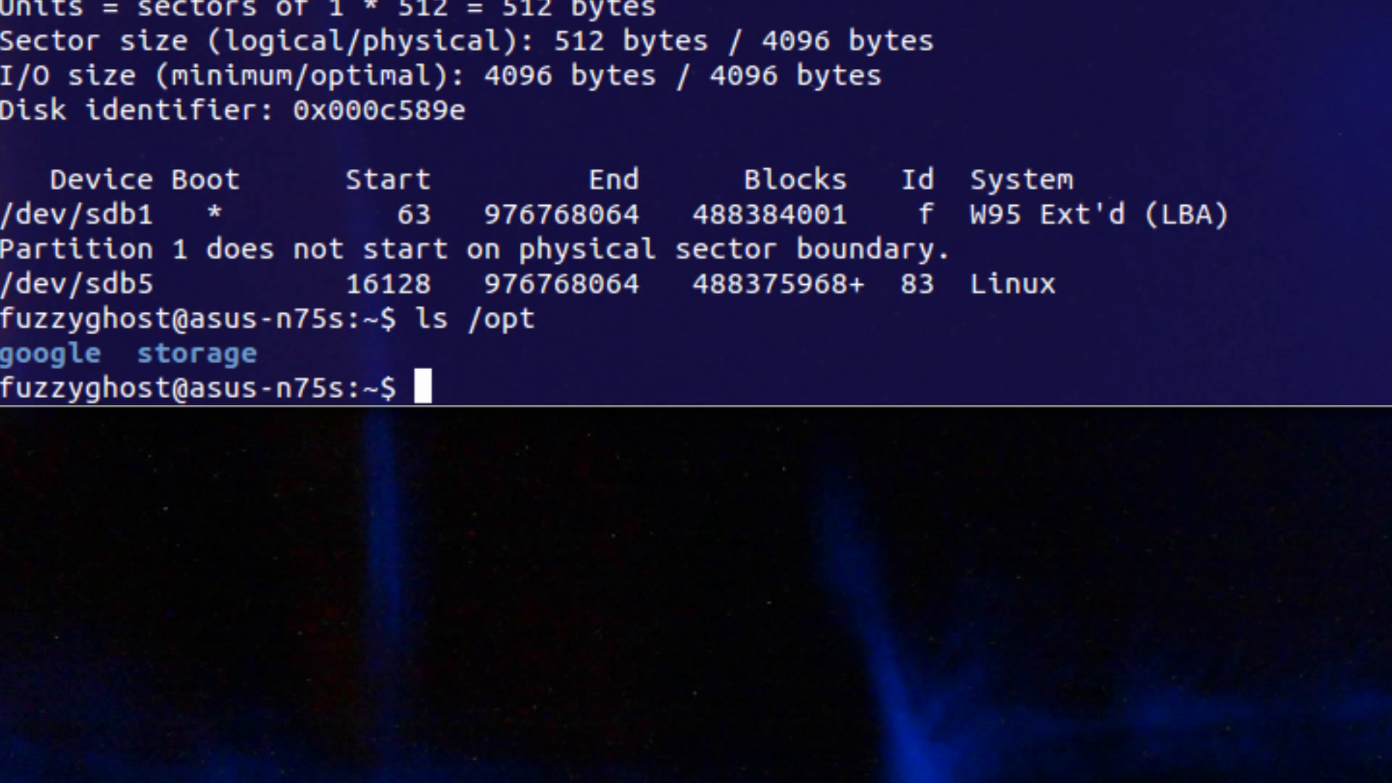
- Open /etc/fstab in gedit as superuser with sudo gedit /etc/fstab
{"action": "type", "text": "sudo"}
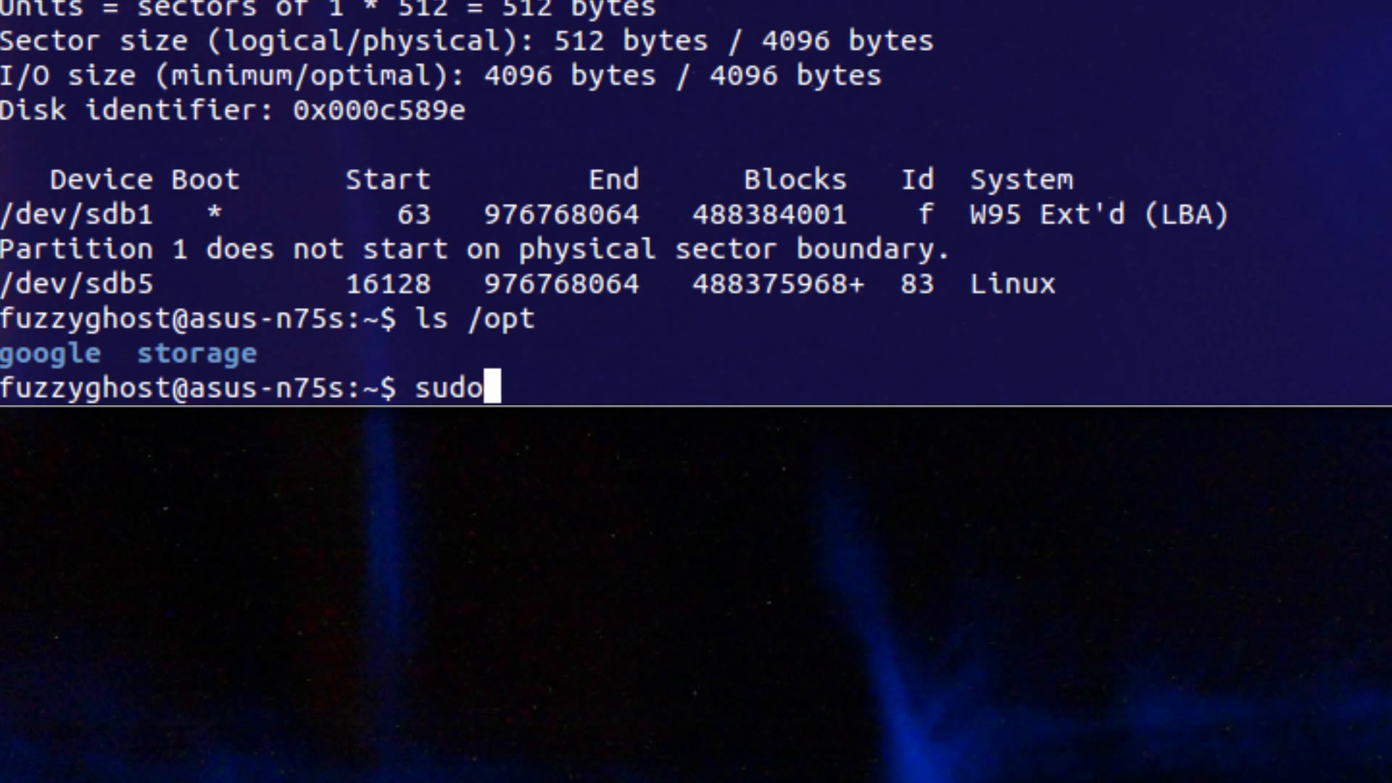
{"action": "type", "text": "gedit /"}
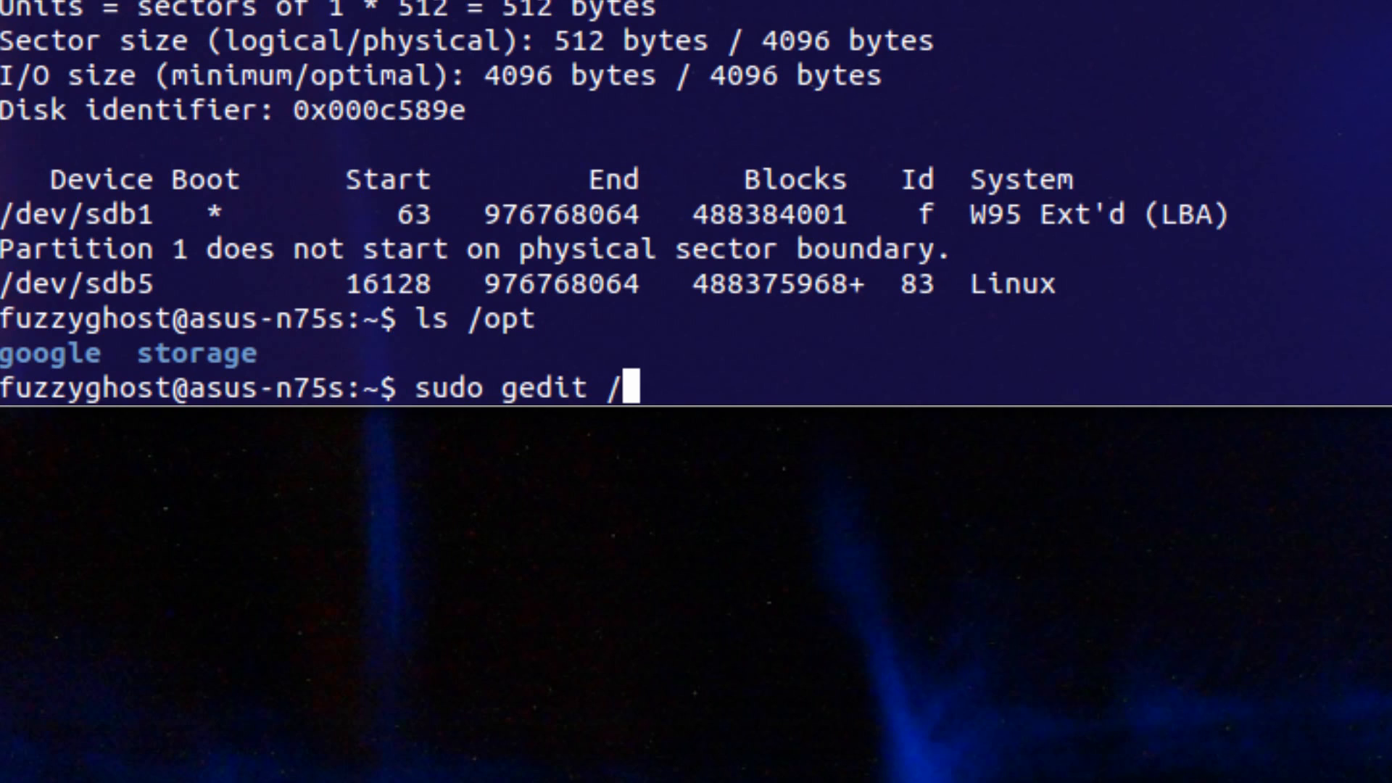
{"action": "type", "text": "etc/fst"}
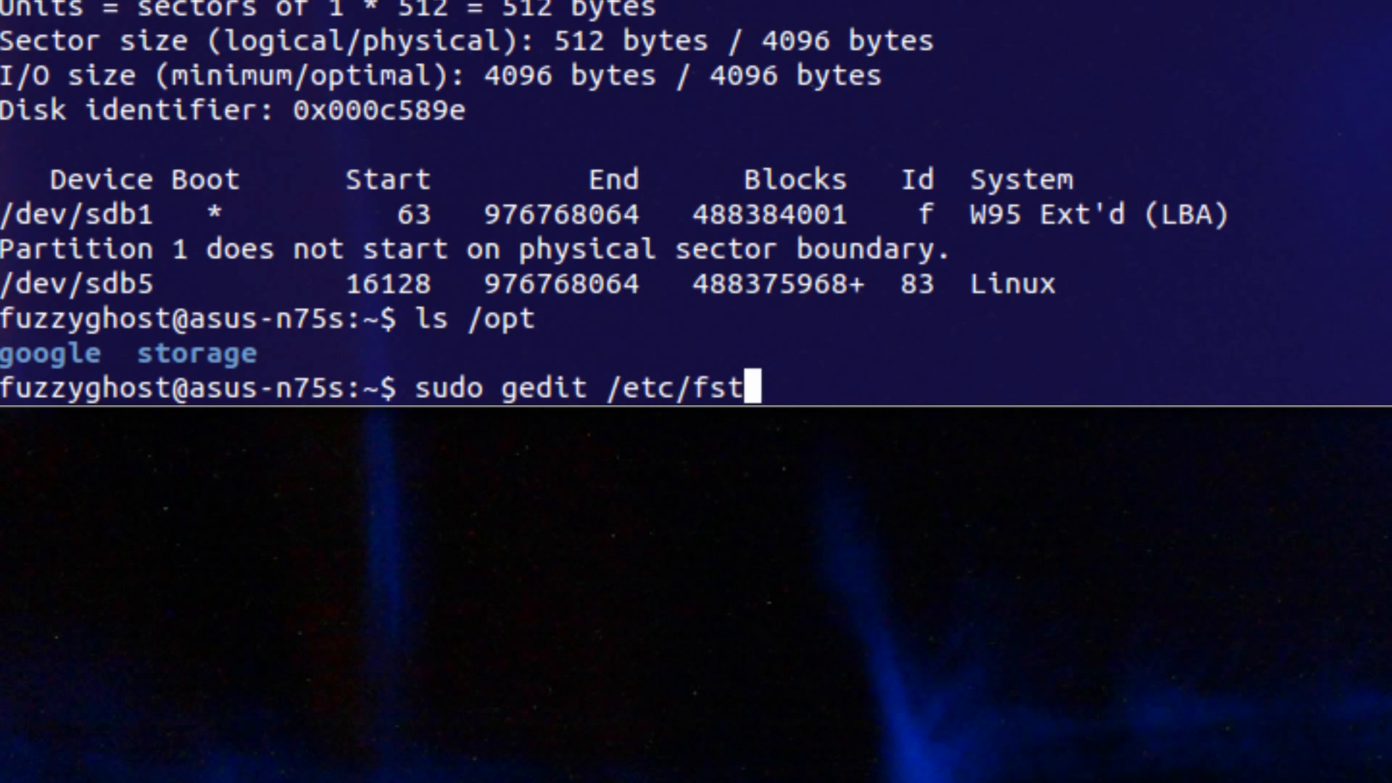
{"action": "type", "text": "ab"}
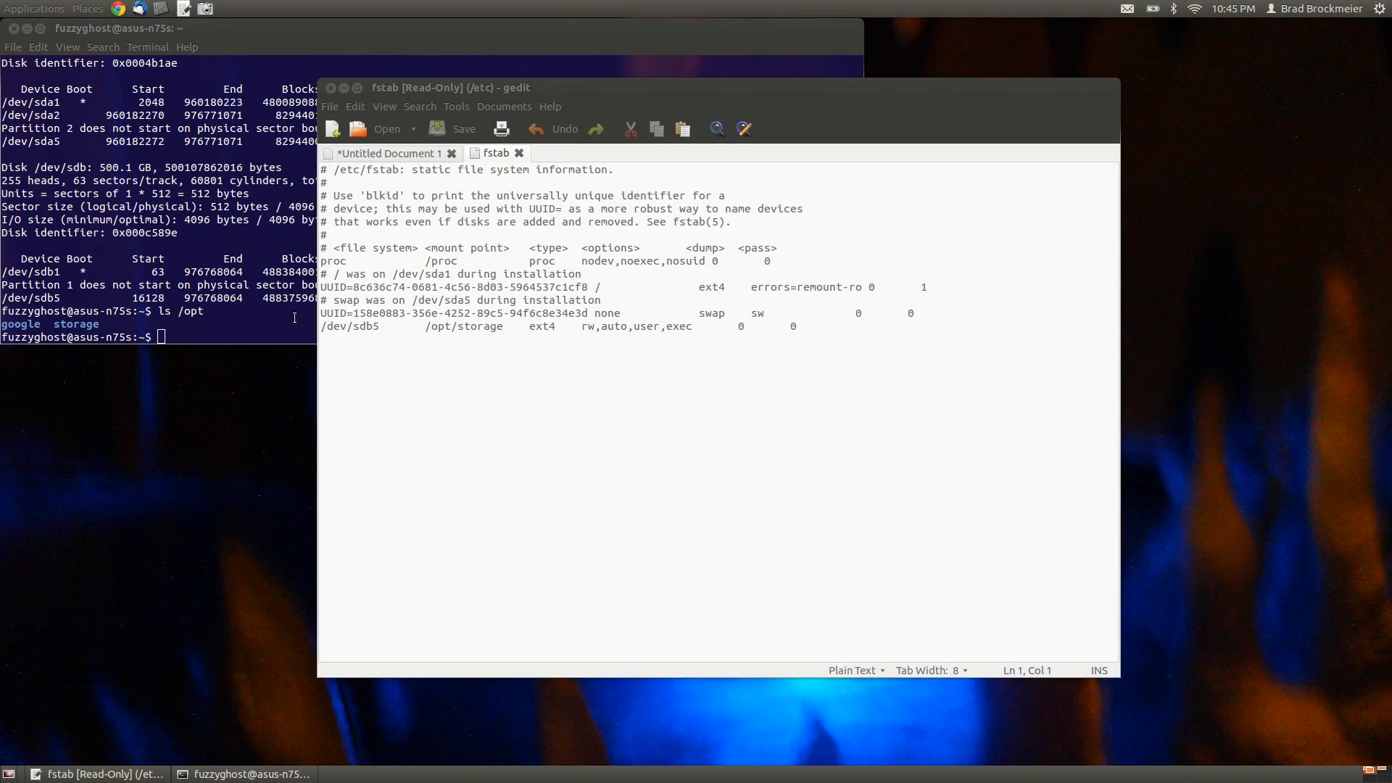
{"action": "mouse_move", "coordinate": [427, 301]}
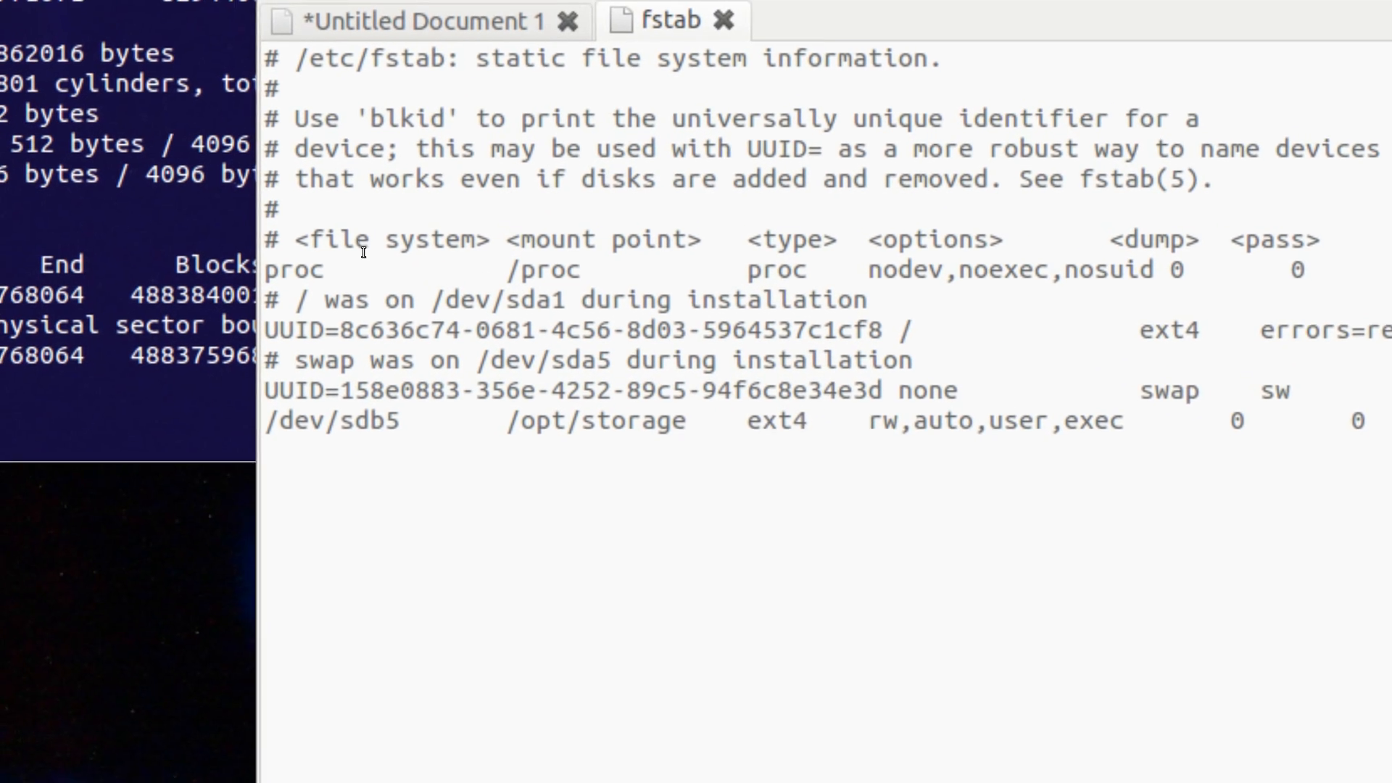
{"action": "scroll", "scroll_direction": "down", "scroll_amount": 3}
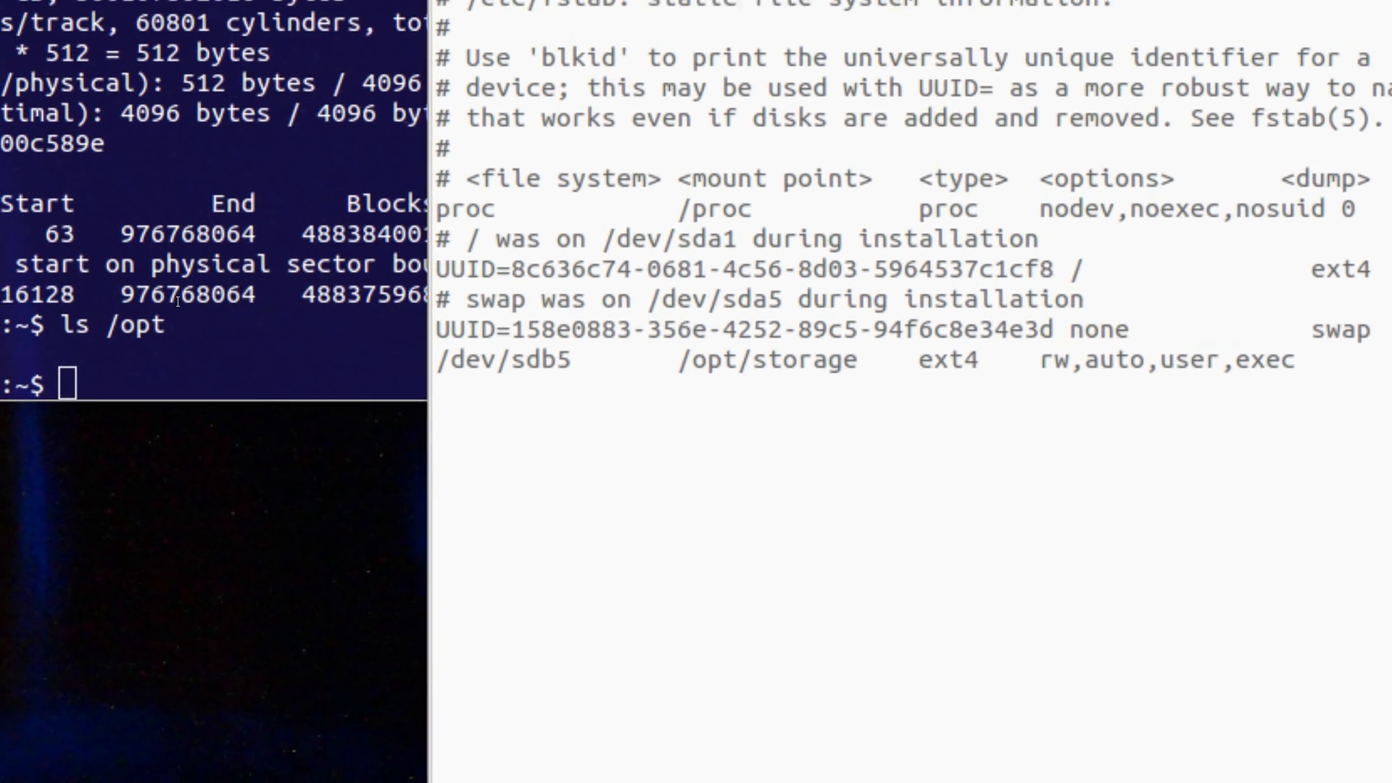
{"action": "key", "text": "Return"}
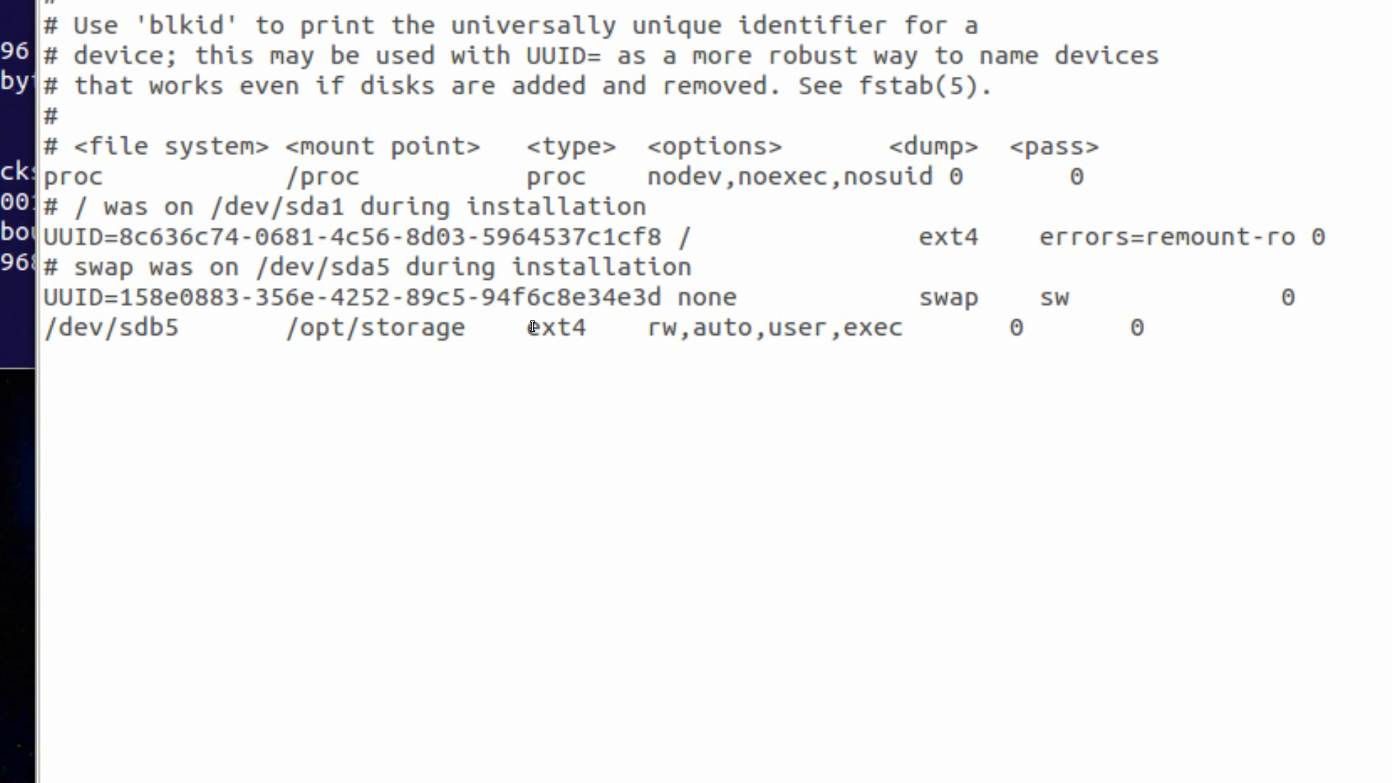
{"action": "left_click", "coordinate": [1146, 327]}
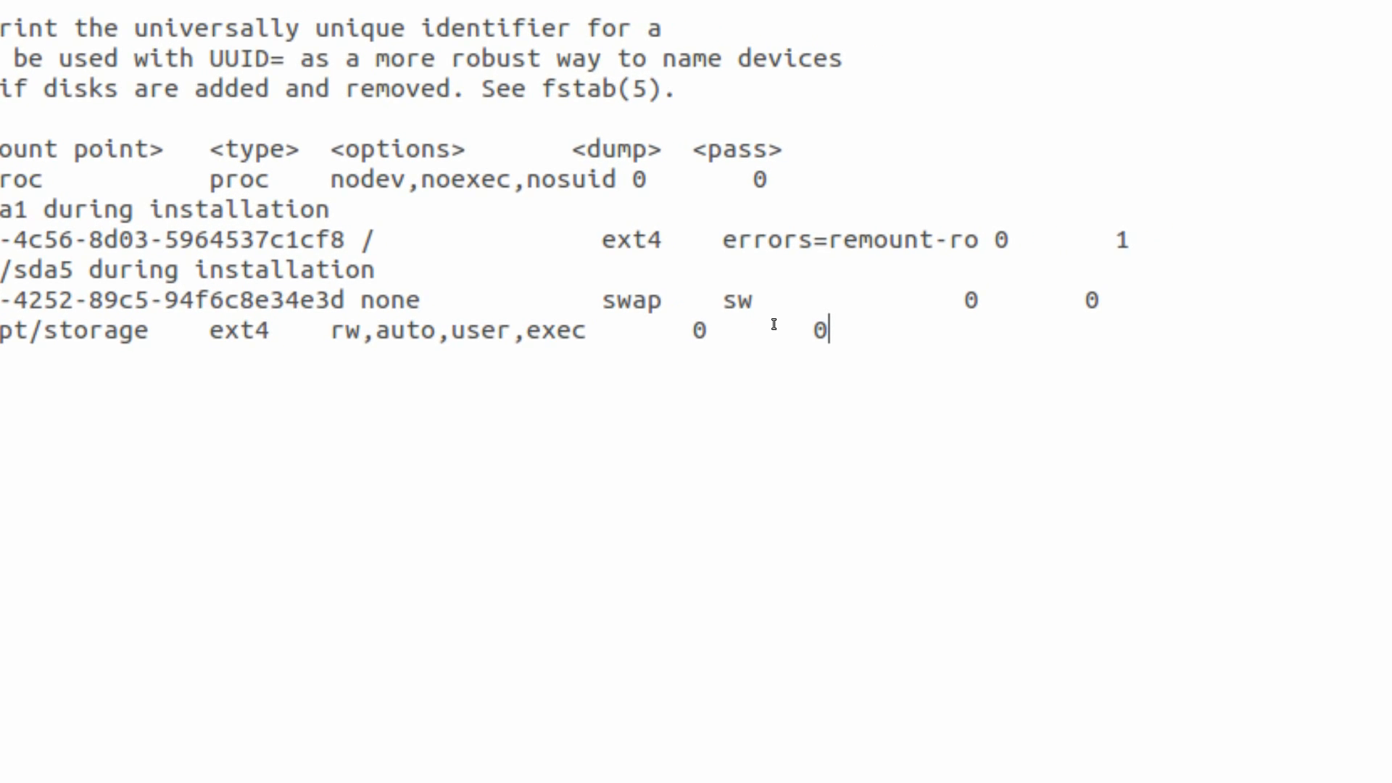
{"action": "scroll", "scroll_direction": "left", "scroll_amount": 3}
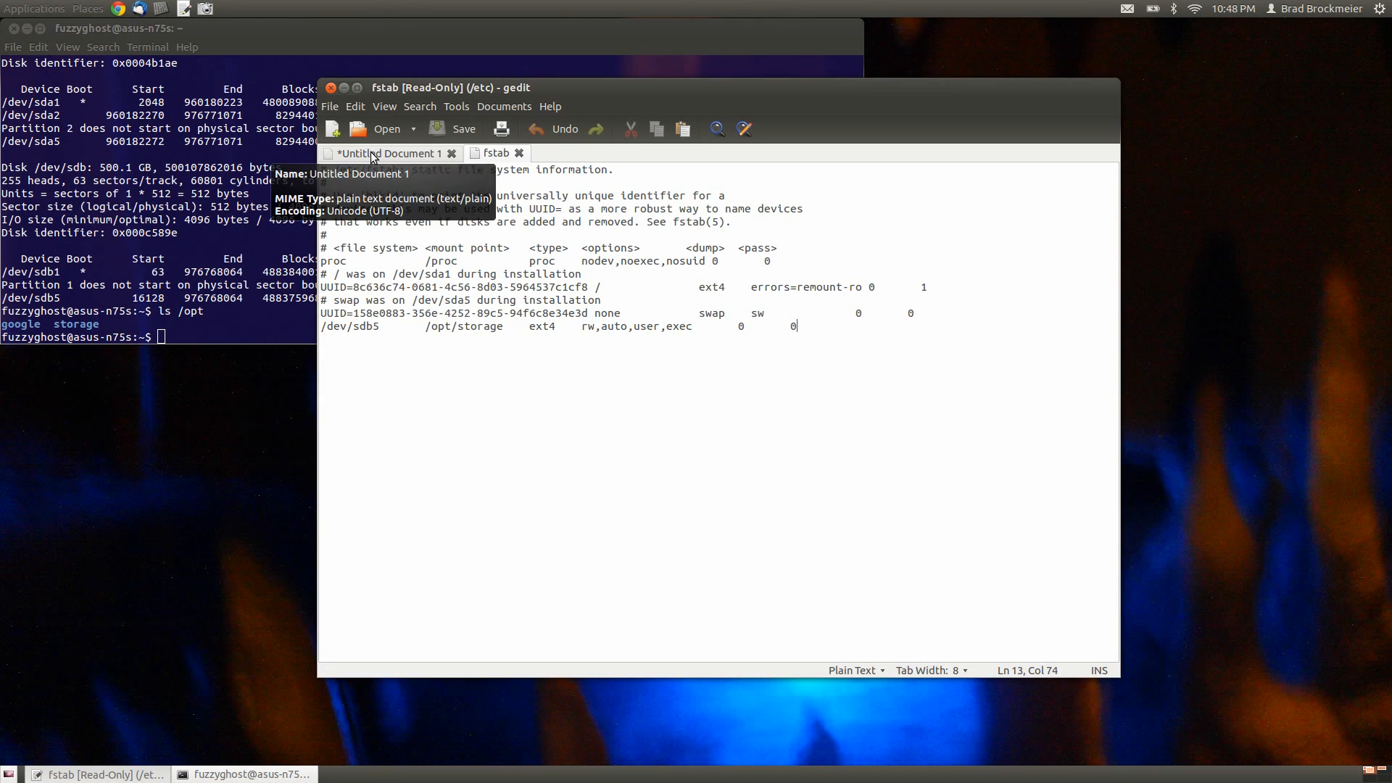
{"action": "mouse_move", "coordinate": [367, 89]}
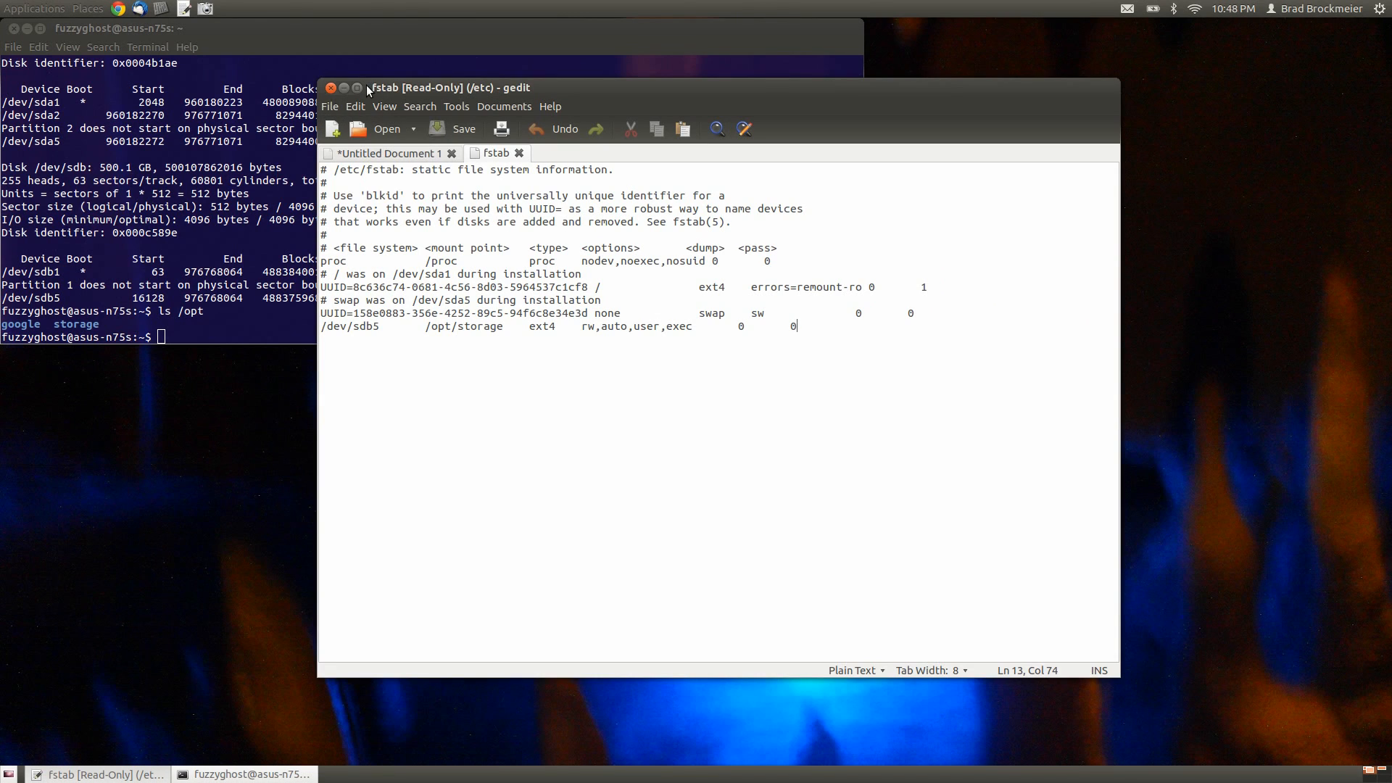